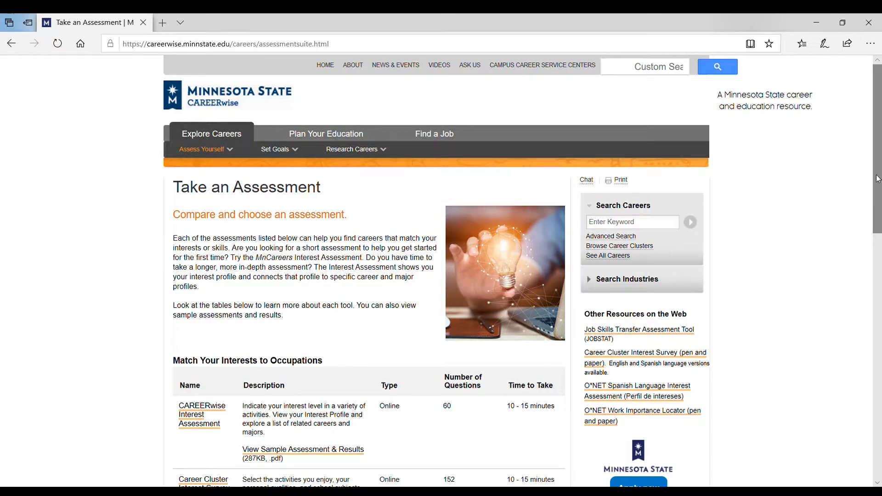
pyautogui.scroll(-3)
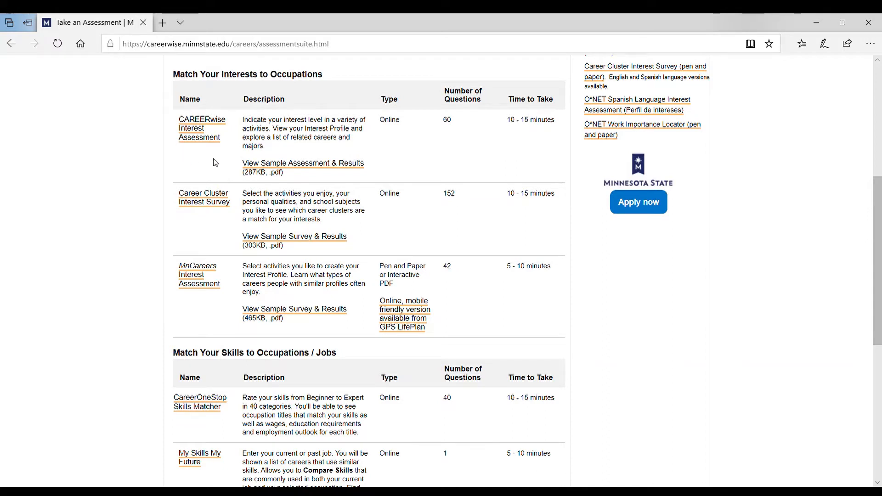
pyautogui.moveTo(167, 220)
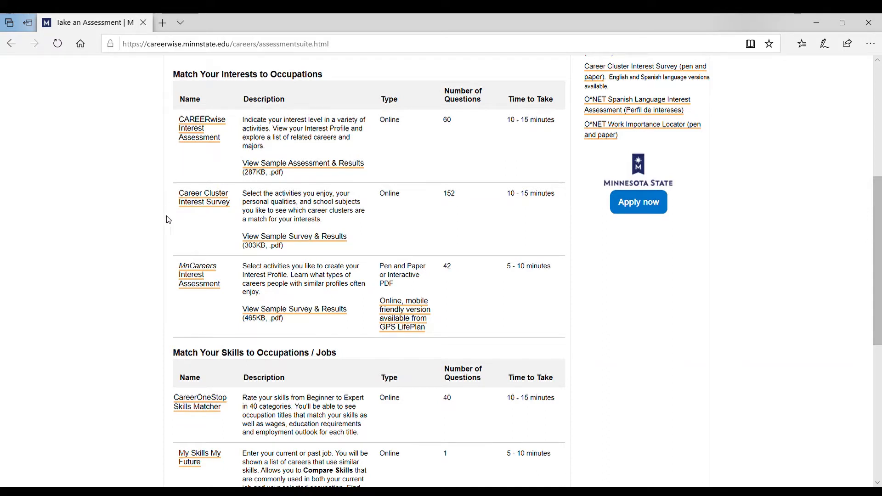